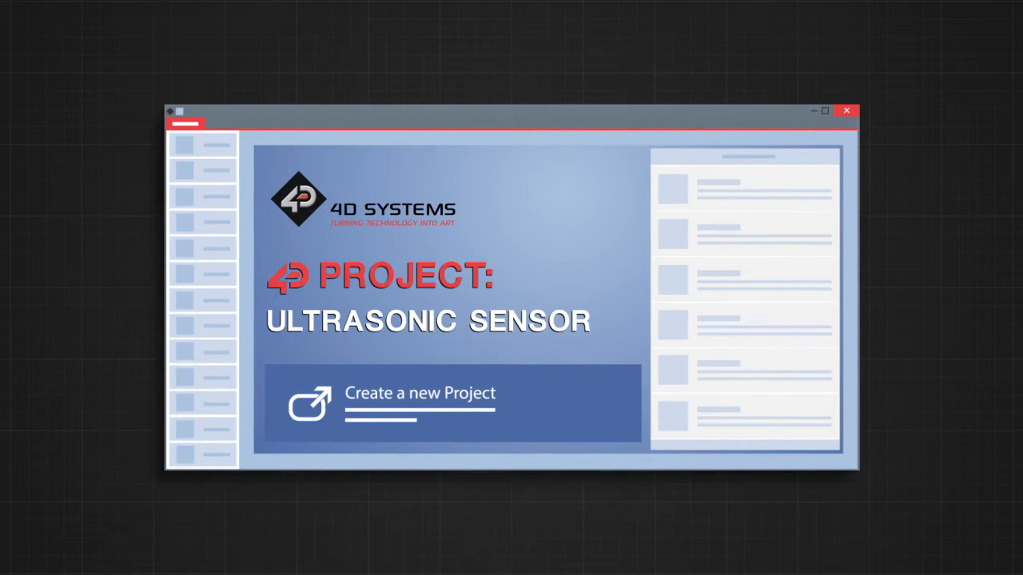
Step: Open the Ultrasonic_Sensor project folder from File Explorer into Workshop 4
click(824, 110)
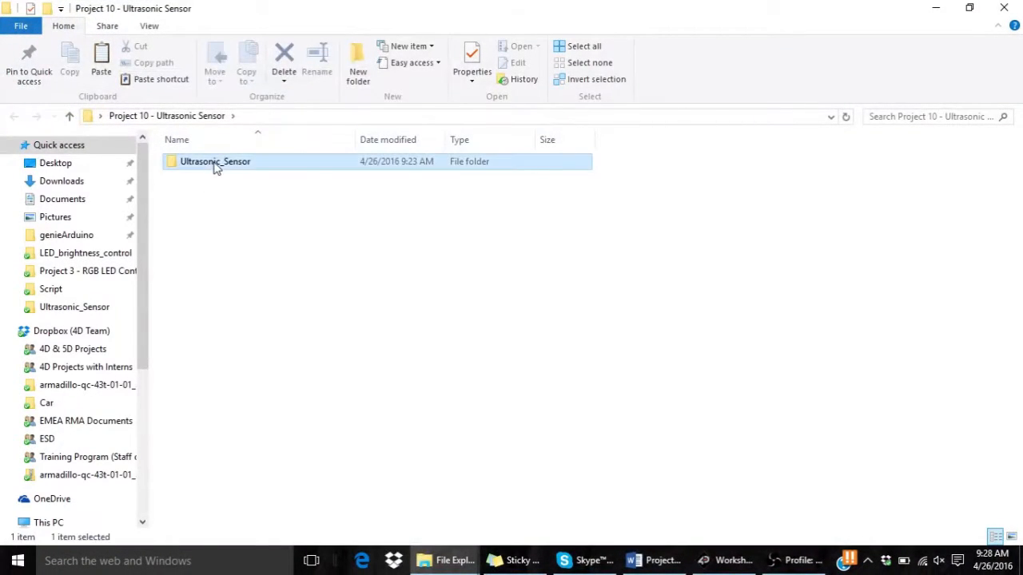
double_click(214, 160)
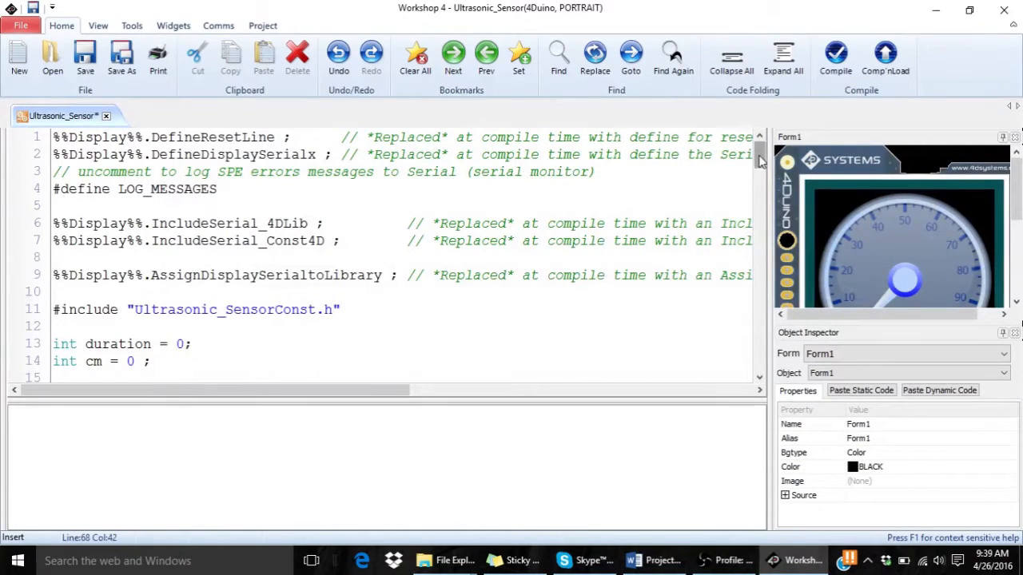
scroll(down, 3)
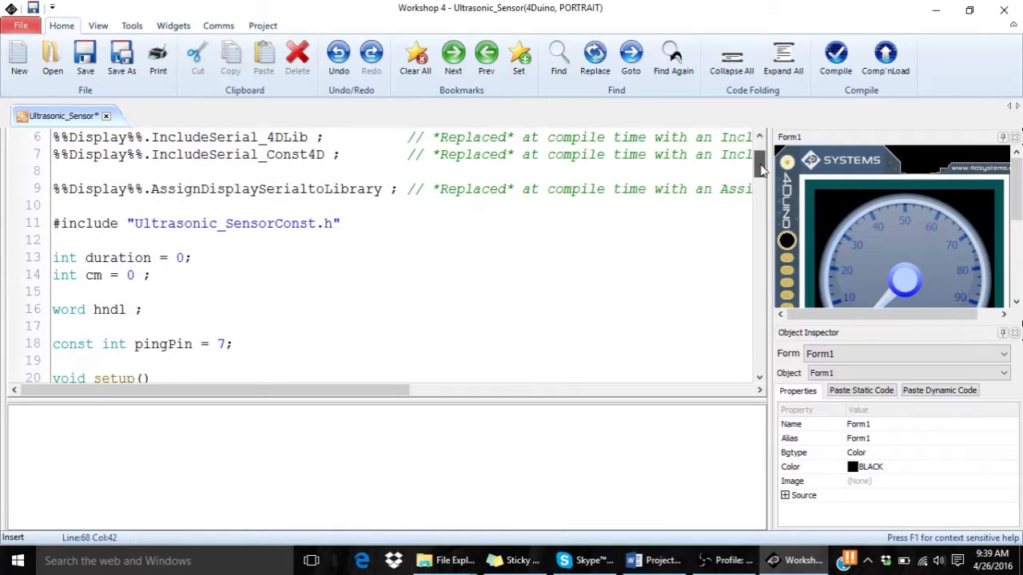
scroll(down, 3)
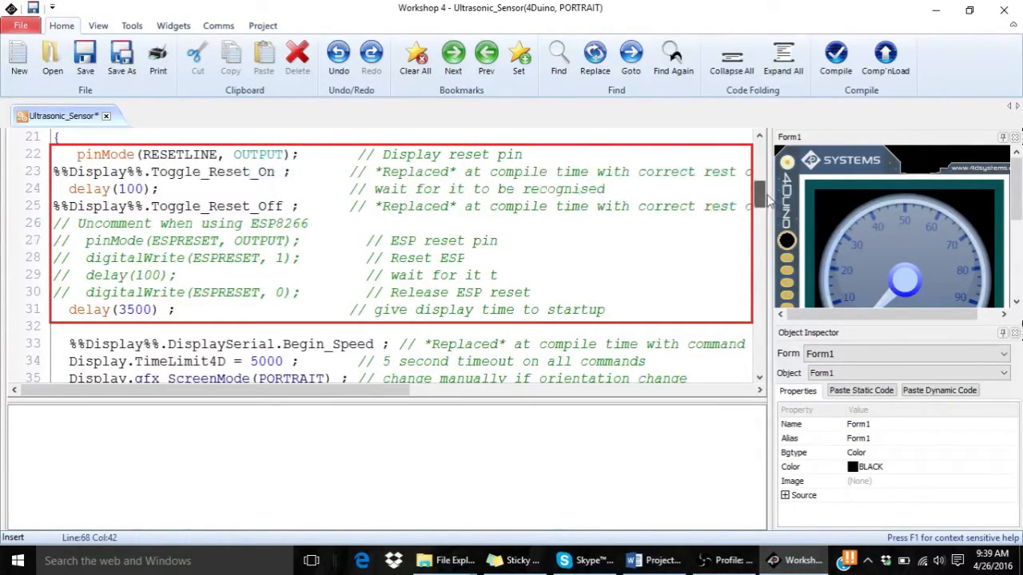
scroll(down, 3)
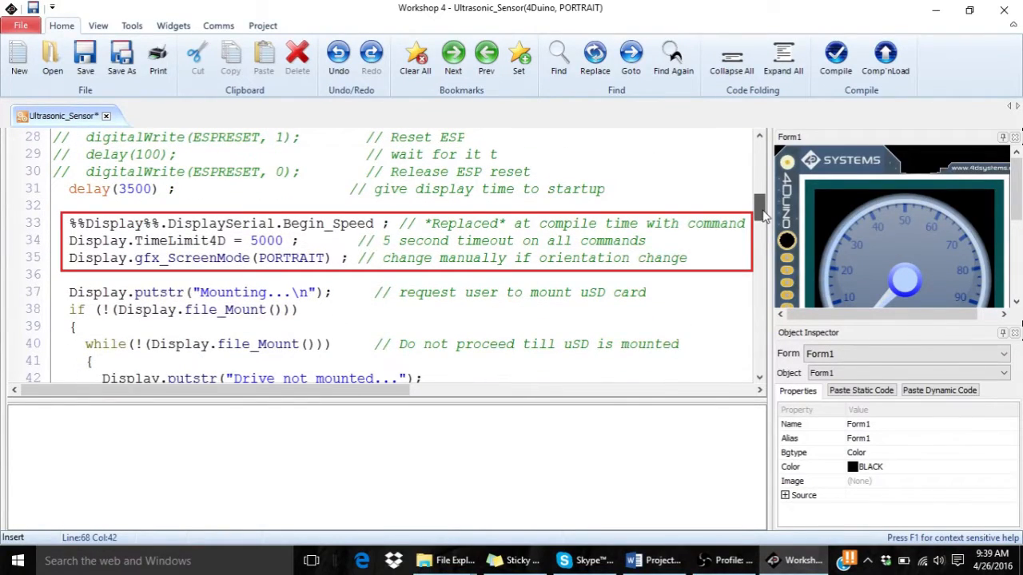
scroll(down, 3)
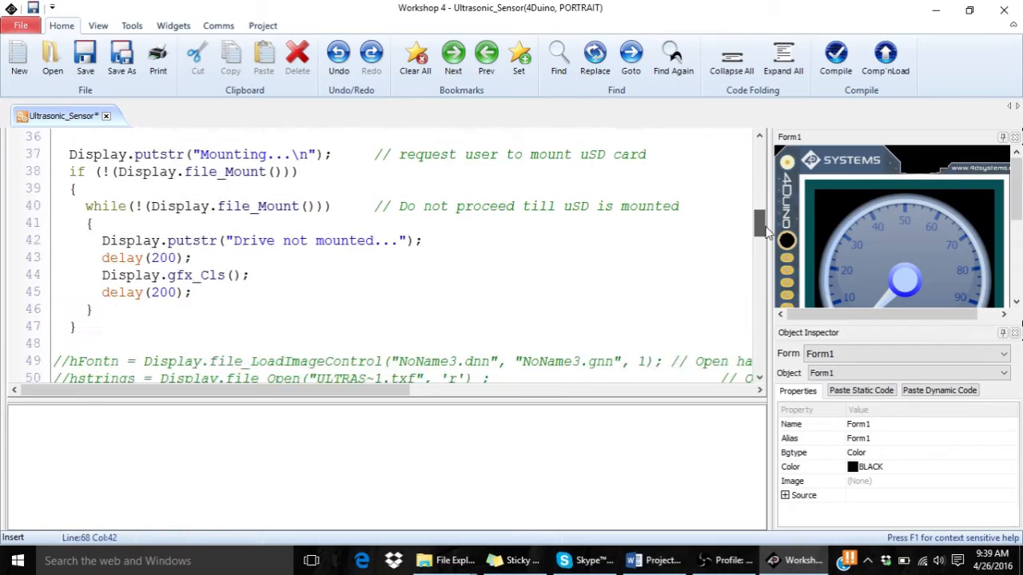
scroll(up, 3)
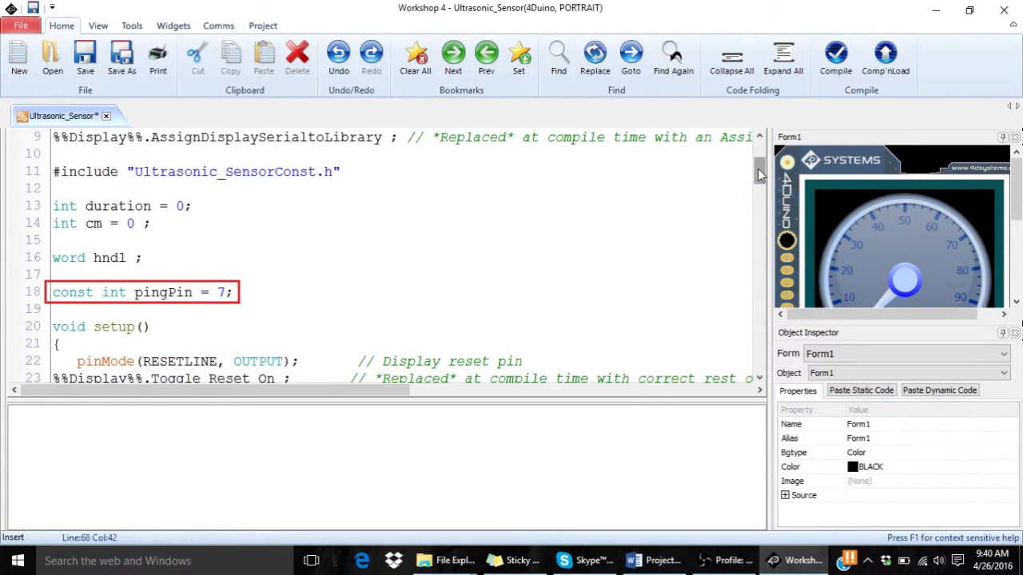
scroll(down, 3)
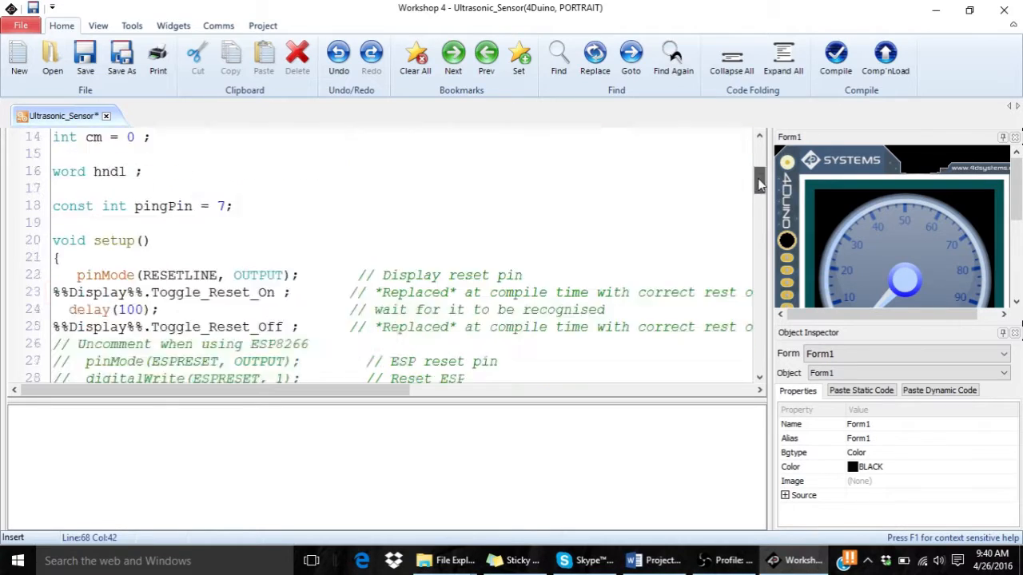
scroll(down, 3)
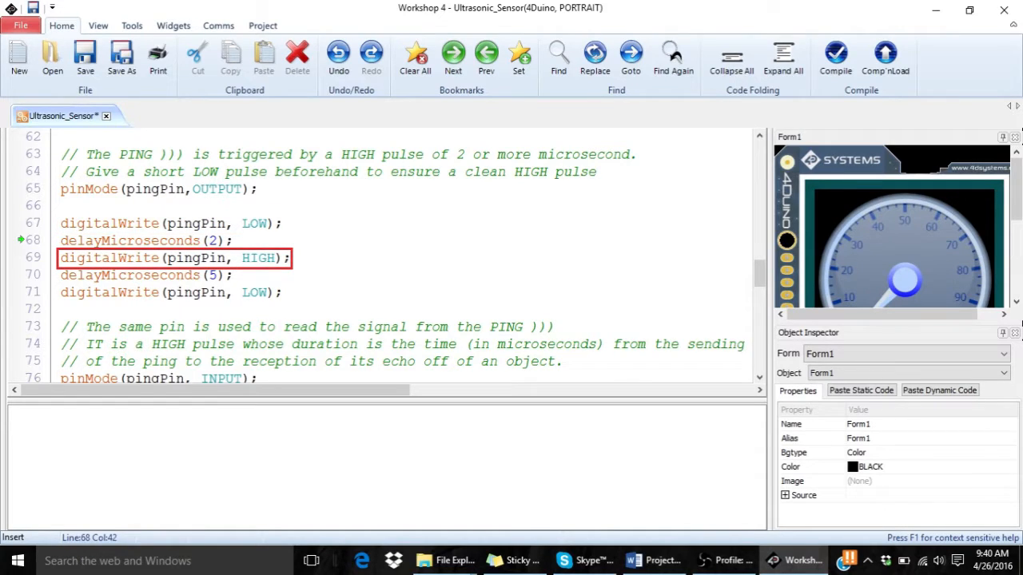
scroll(down, 3)
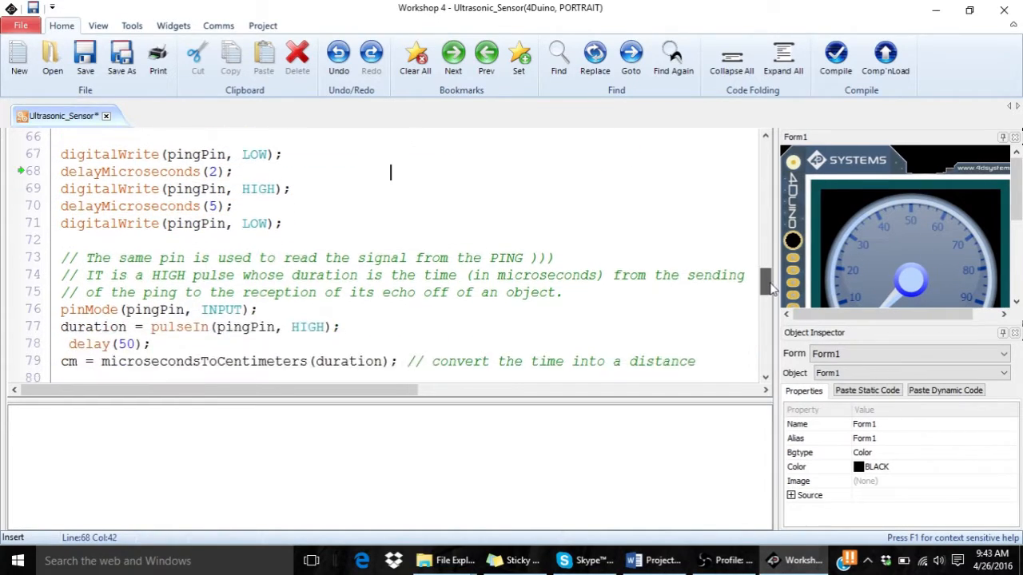
scroll(down, 3)
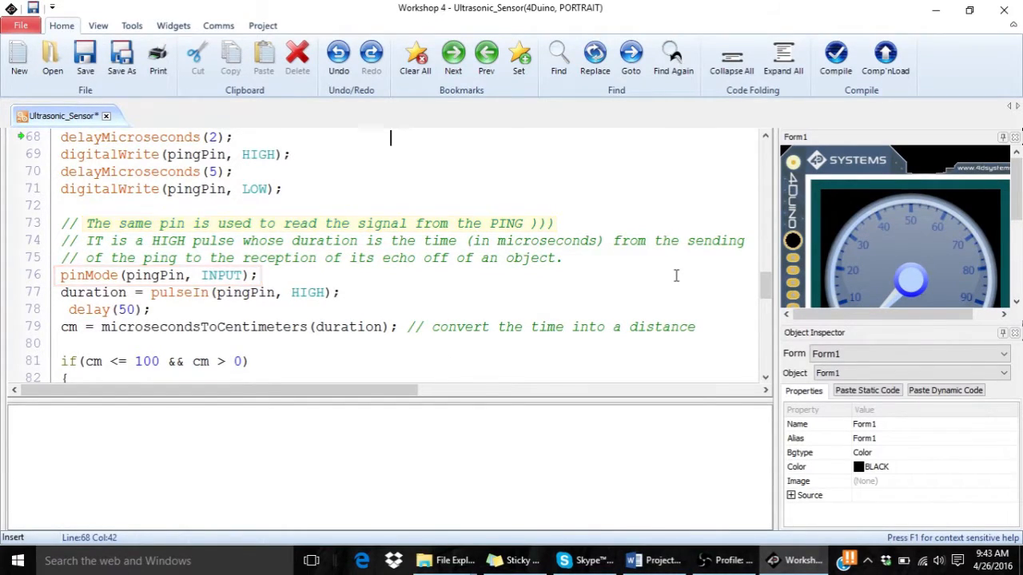
double_click(168, 240)
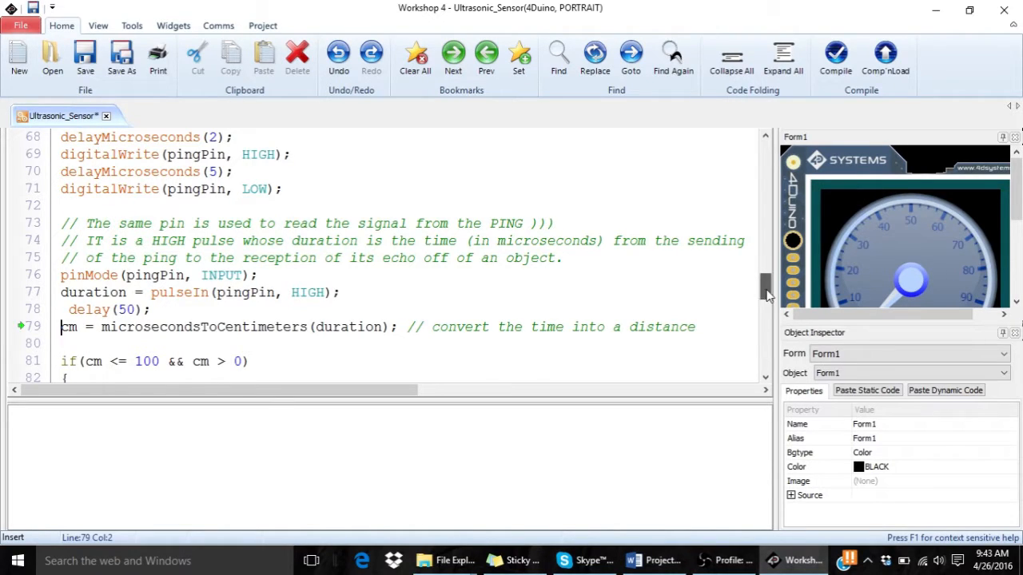
scroll(down, 3)
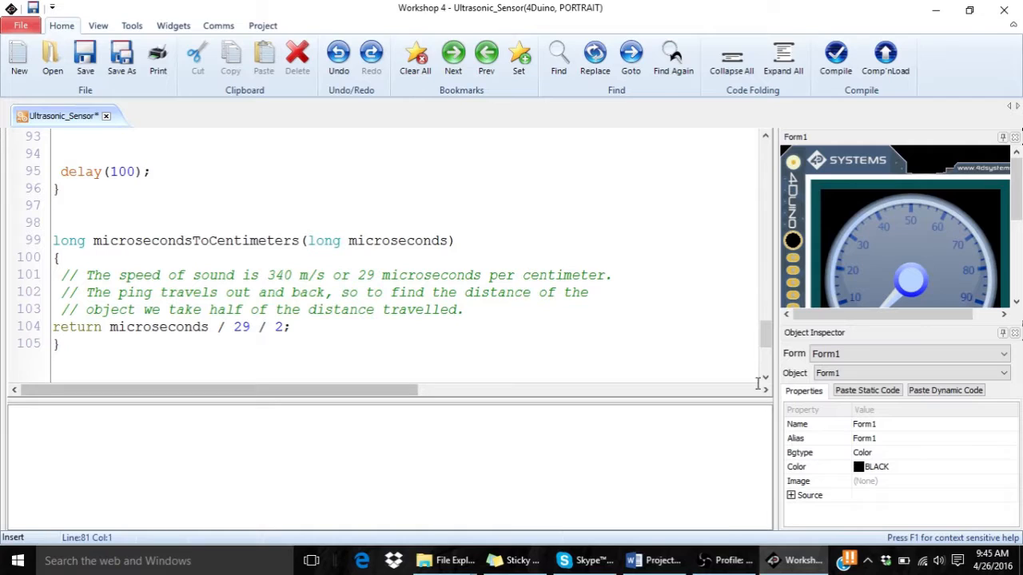
Step: Set Coolgauge1's MaximumValue in the Object Inspector, entering 2 then 190
scroll(up, 3)
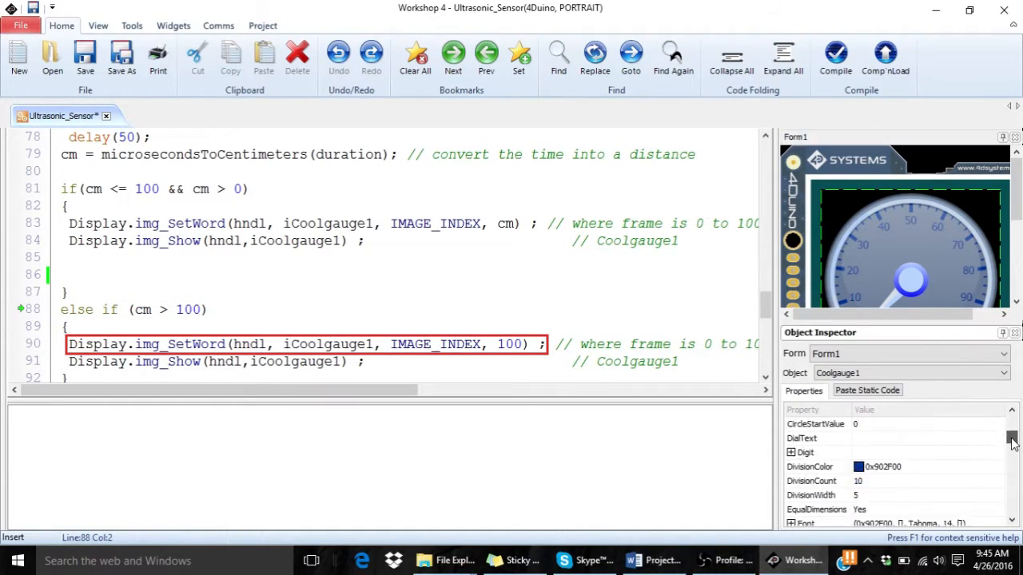
scroll(down, 3)
text(1)
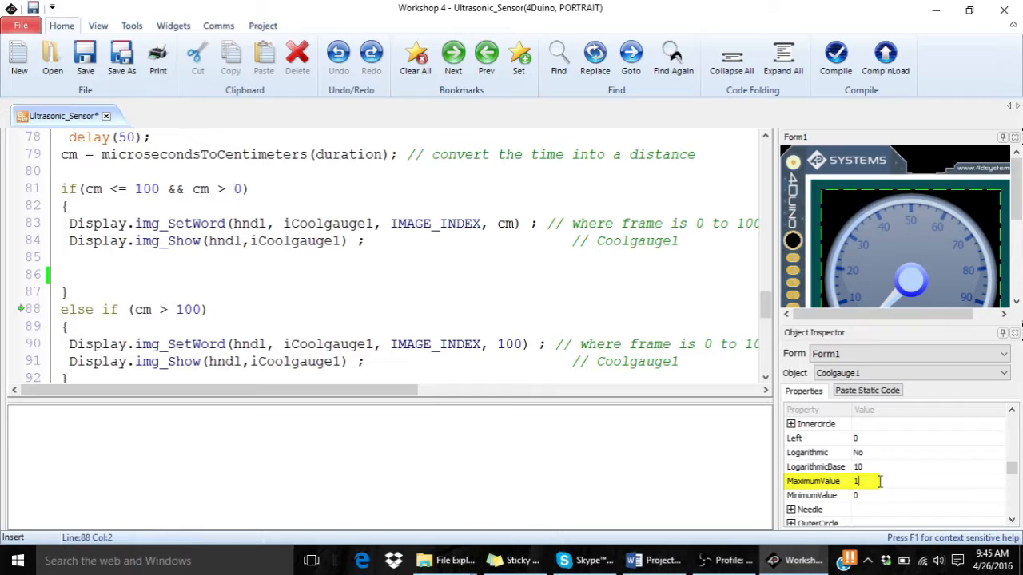
text(2)
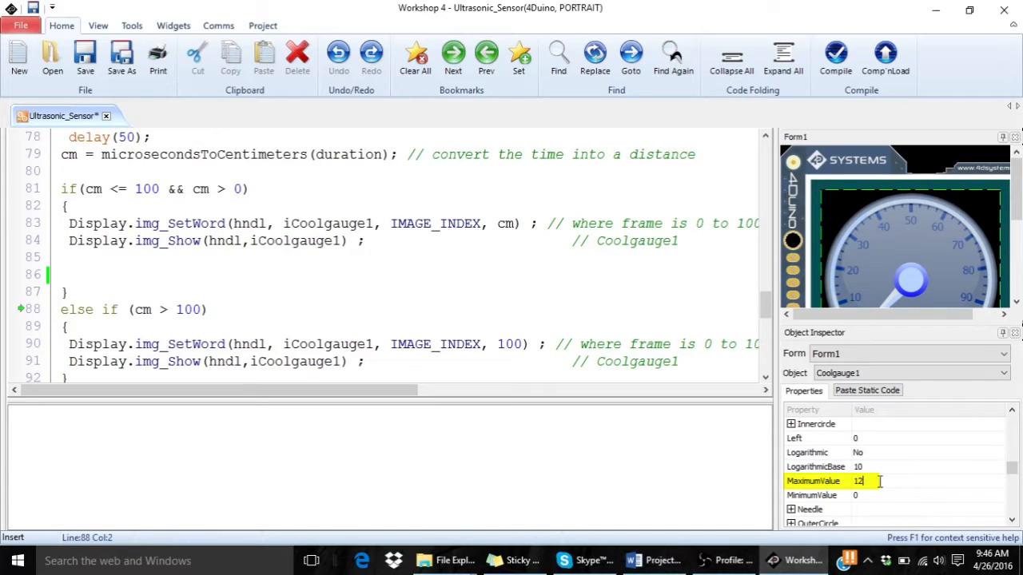
text(190)
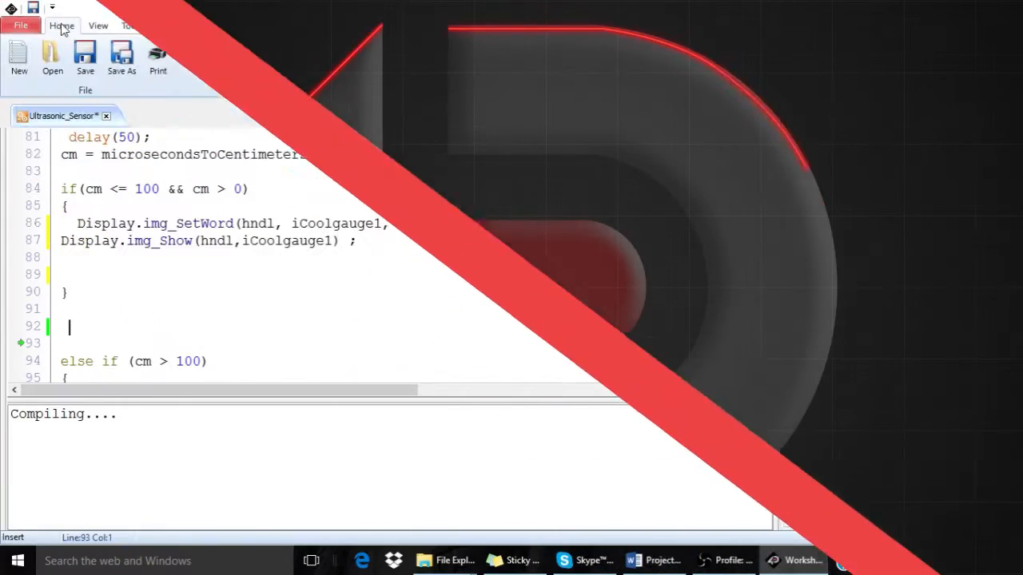
Step: Place a Cool Gauge widget on the form above the distance (cm) label
click(173, 26)
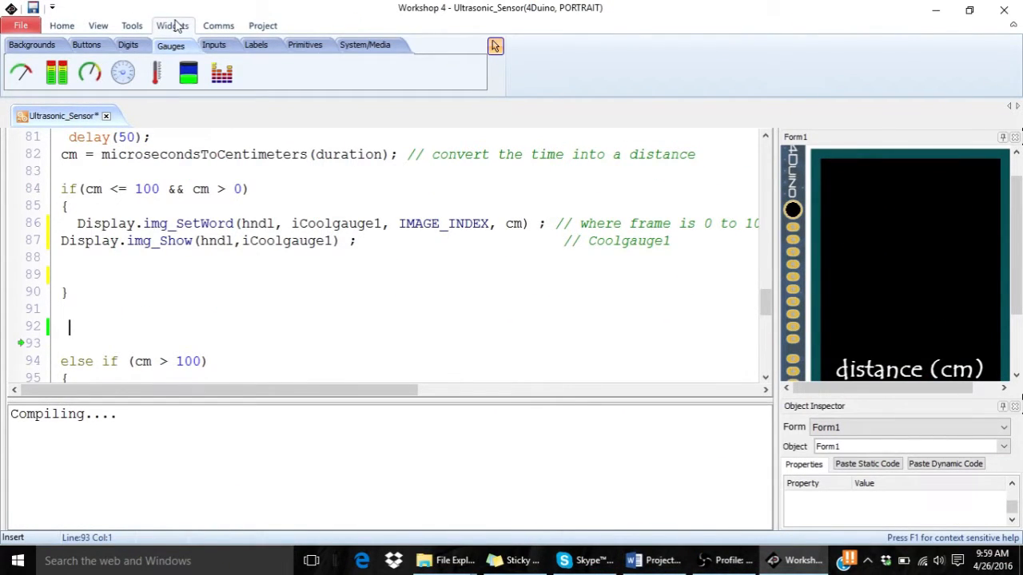
mouse_move(89, 73)
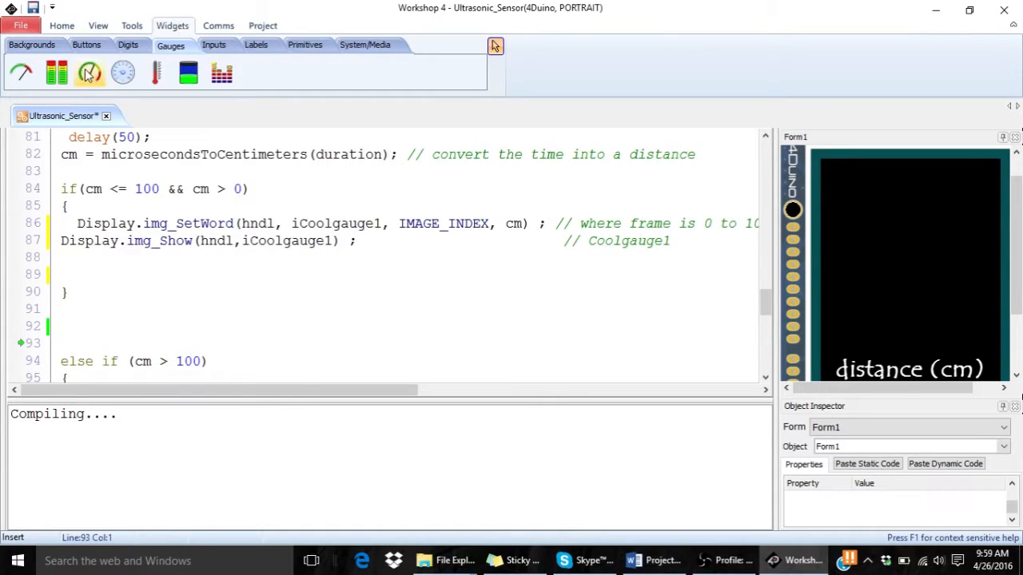
click(89, 74)
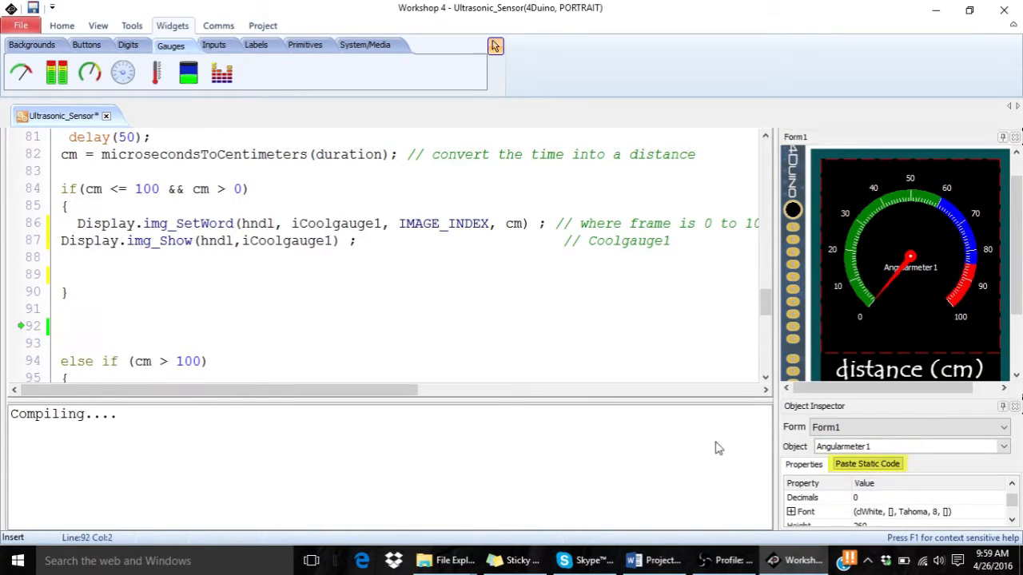
click(866, 463)
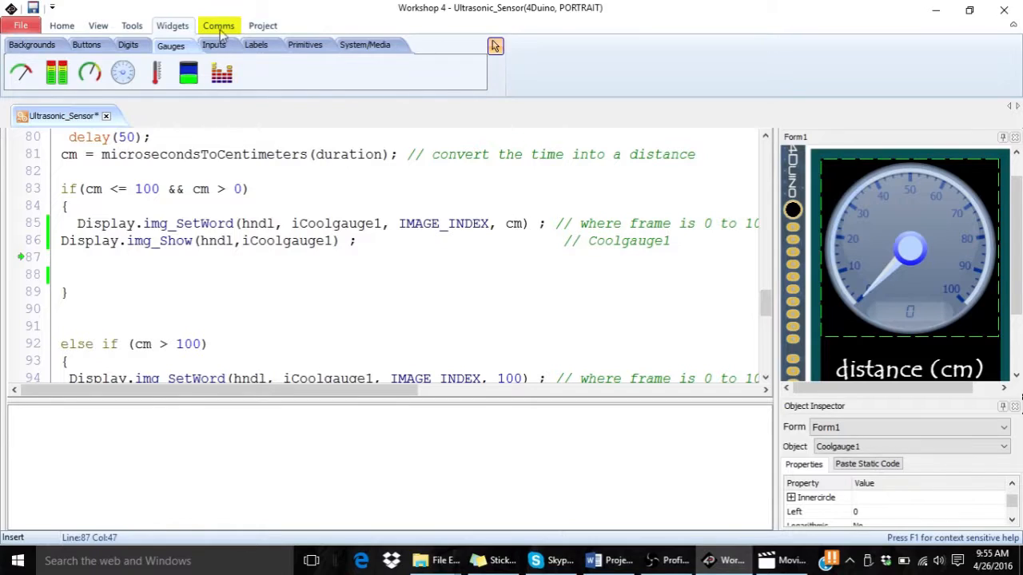
Step: Select COM 3 (Arduino 4Duino/Leonardo) as the Comms port for the board
click(217, 26)
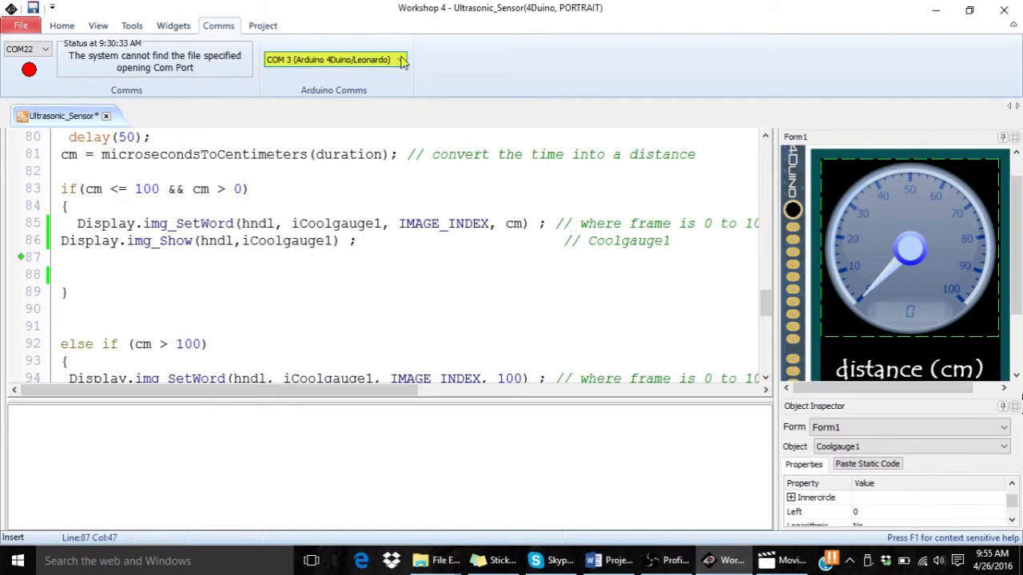
click(400, 60)
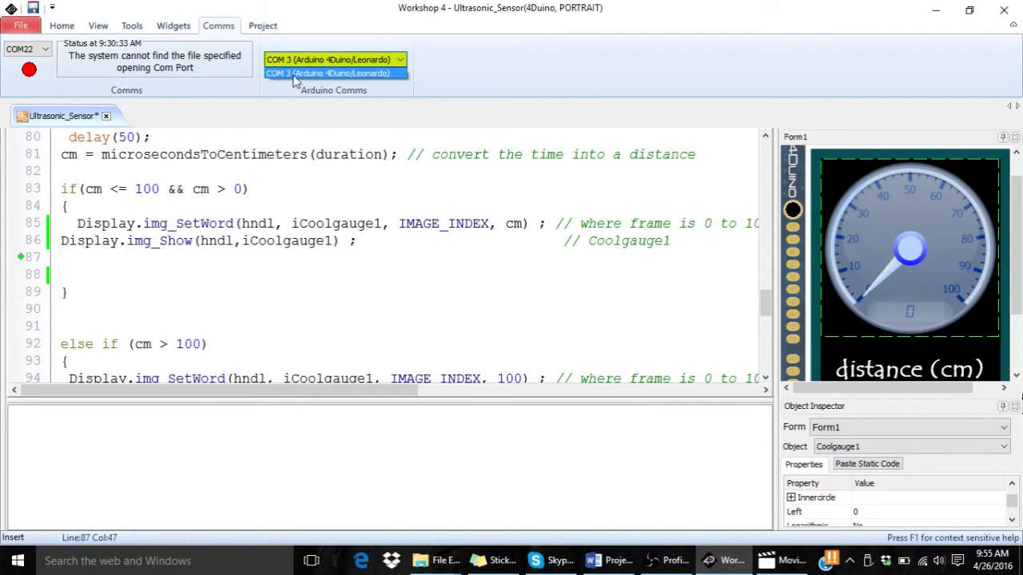
click(332, 73)
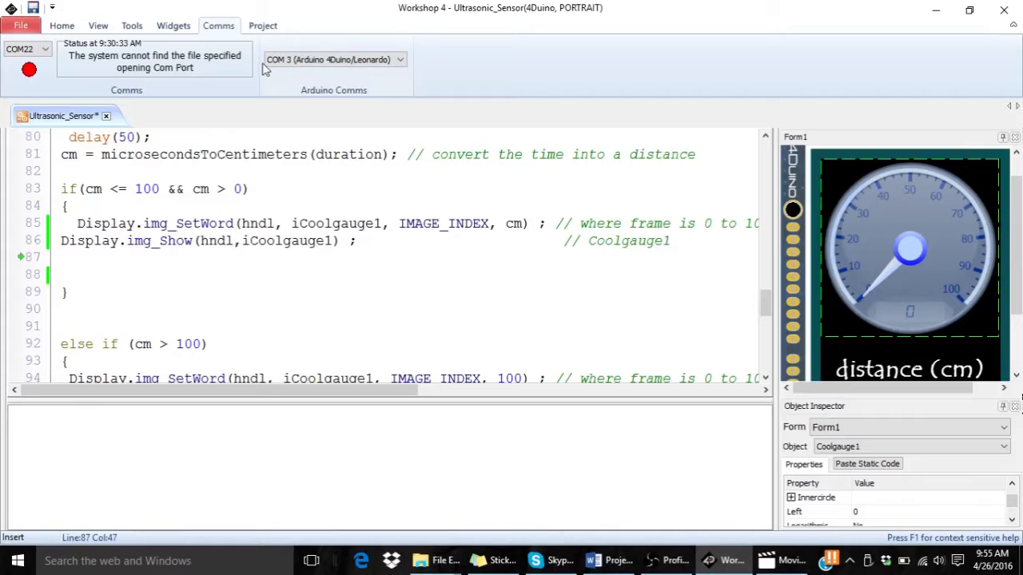
click(61, 25)
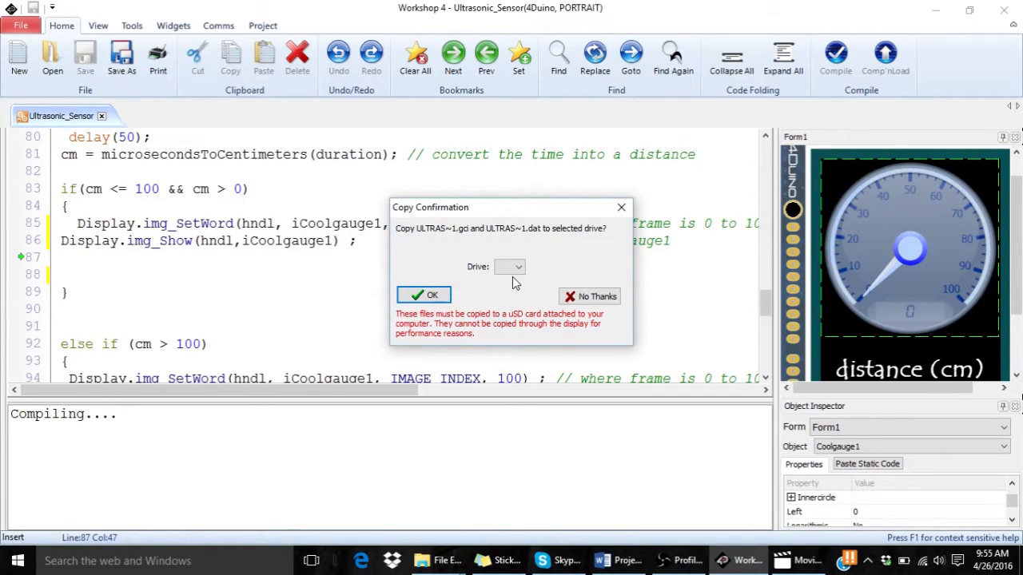
mouse_move(515, 284)
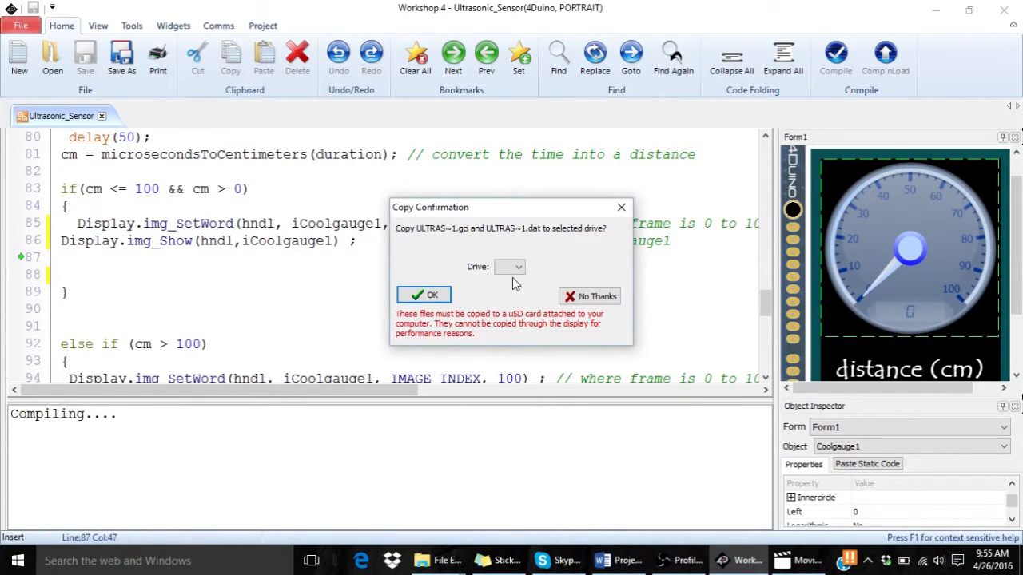
mouse_move(515, 285)
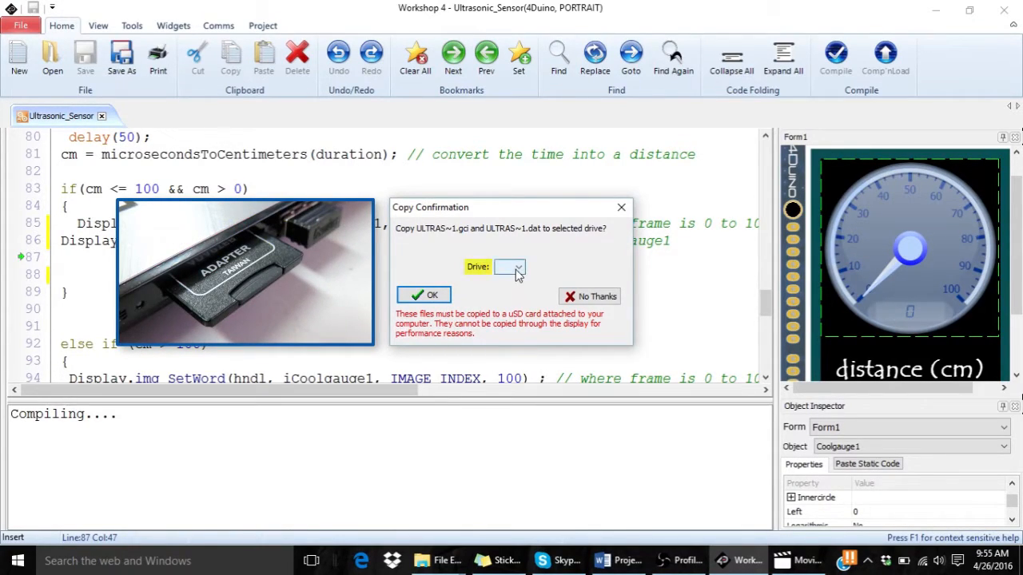
Step: Confirm copying ULTRAS~1.gci and ULTRAS~1.dat to microSD drive H
click(508, 265)
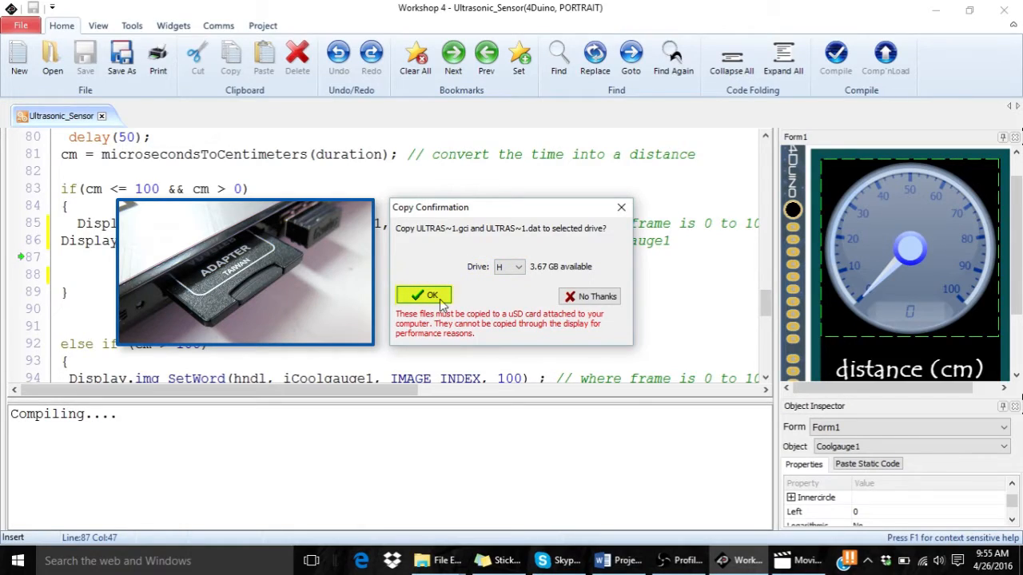